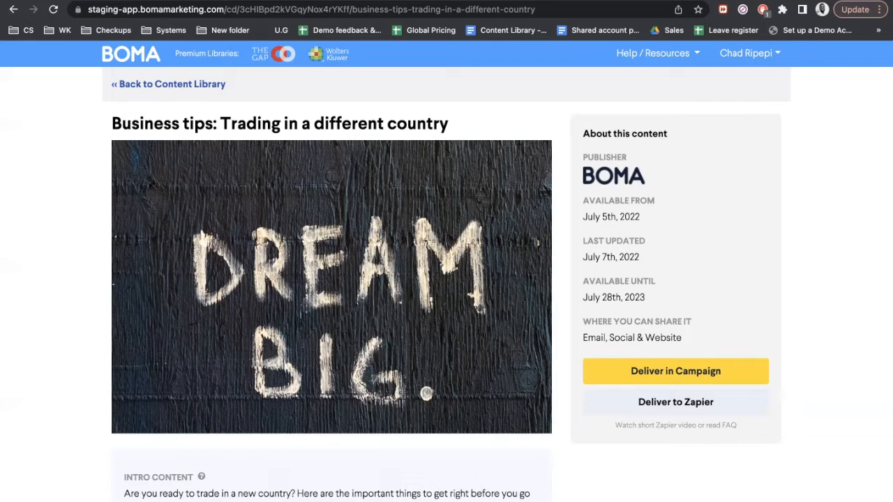
pyautogui.moveTo(574, 111)
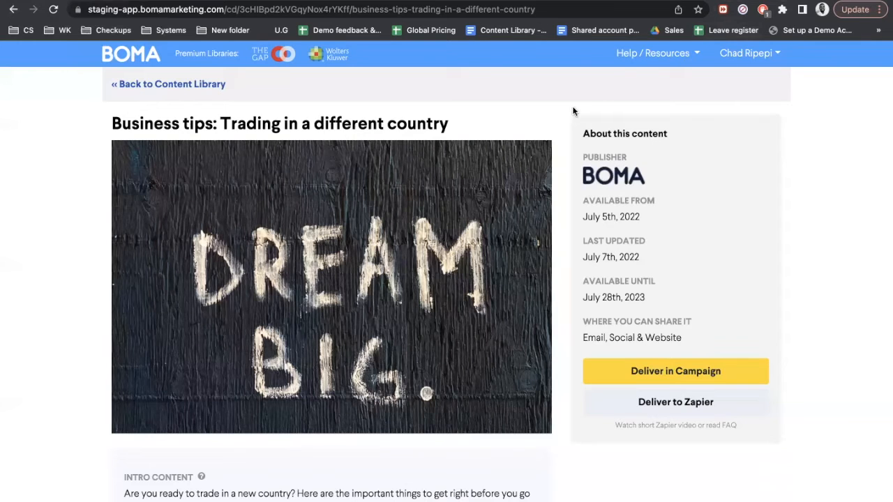
pyautogui.moveTo(502, 163)
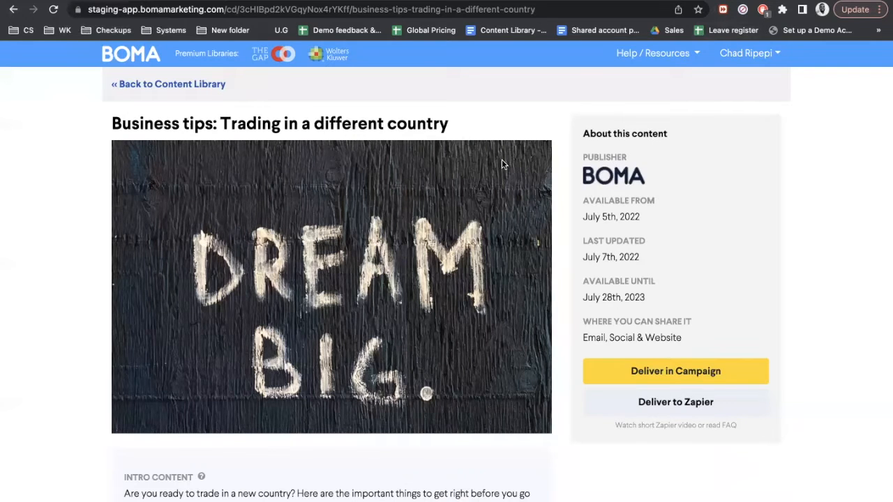
pyautogui.moveTo(358, 63)
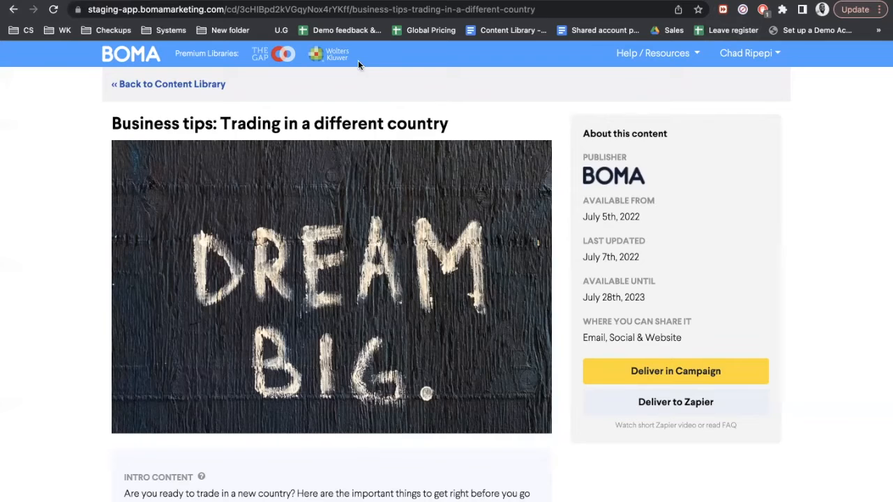
# Send the article to Deliver as a campaign email and select its DREAM BIG header image
pyautogui.click(675, 370)
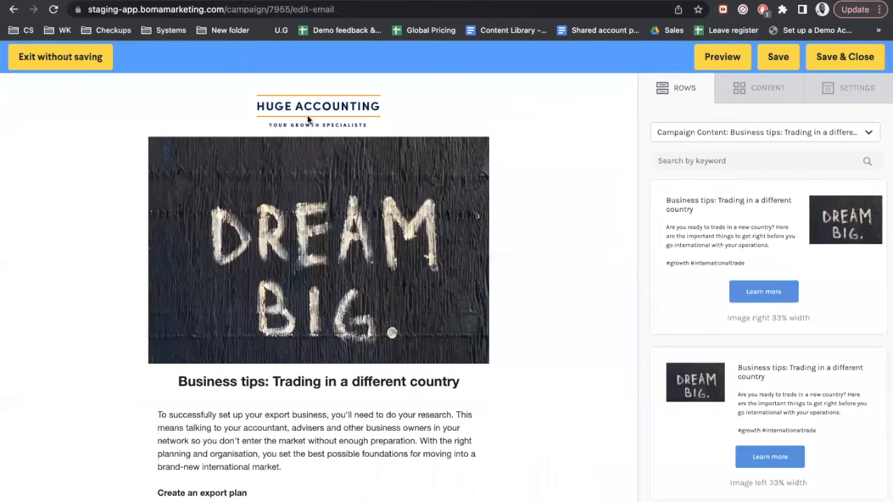
pyautogui.click(318, 249)
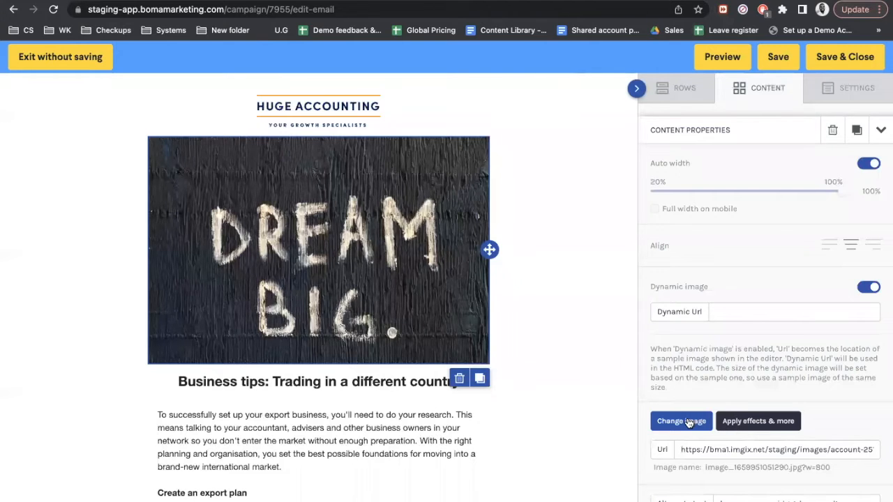
pyautogui.click(758, 421)
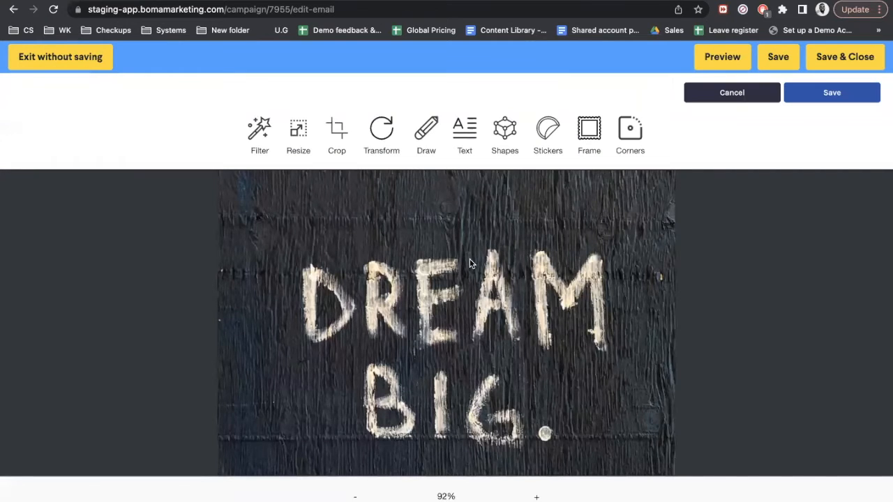
pyautogui.moveTo(461, 254)
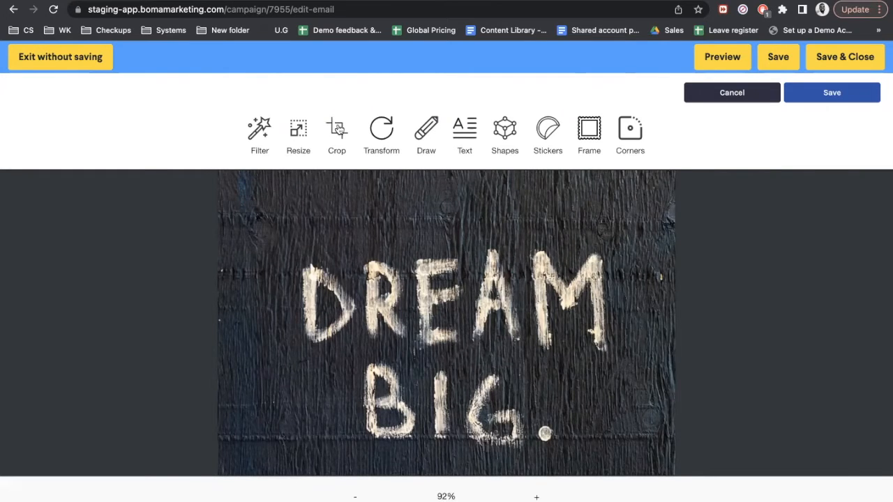
pyautogui.click(731, 92)
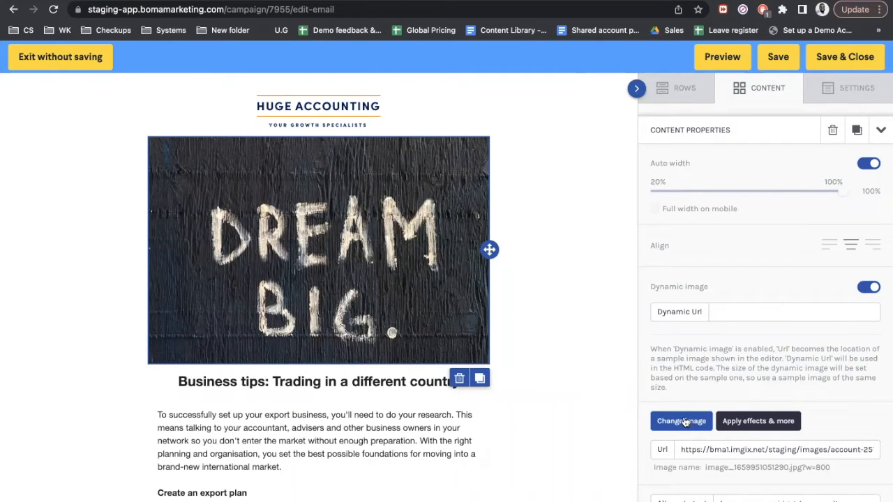
# Replace the header image via the file manager, viewing Import and searching free photos for 'trad'
pyautogui.click(681, 421)
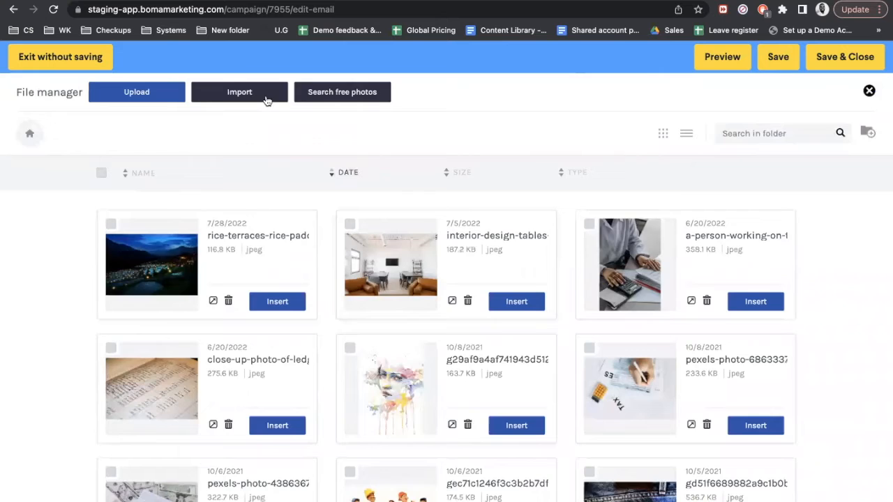
pyautogui.click(240, 92)
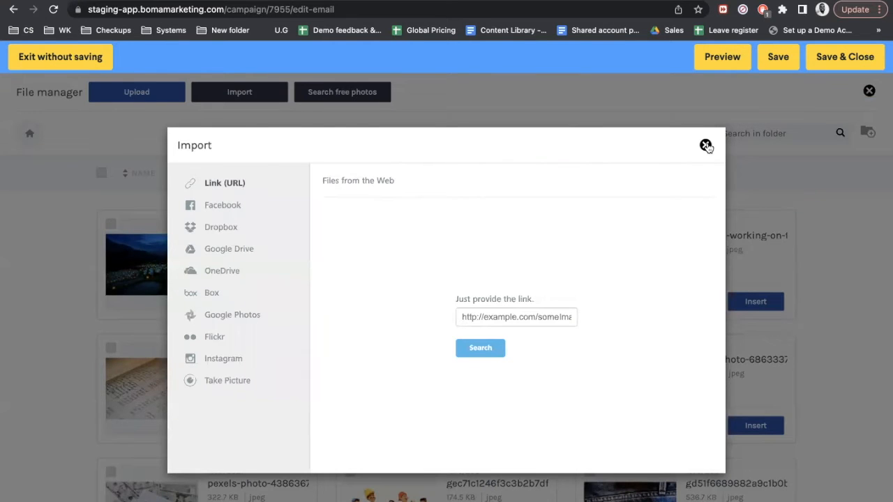
pyautogui.click(706, 146)
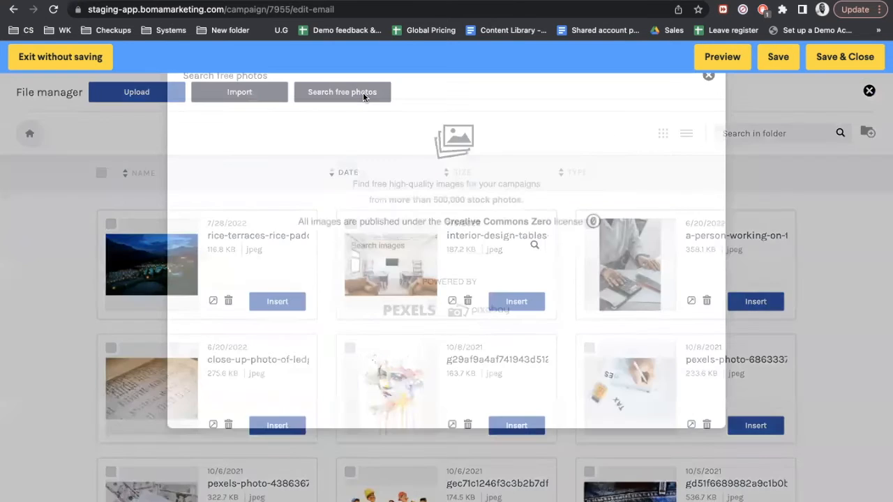
pyautogui.click(342, 91)
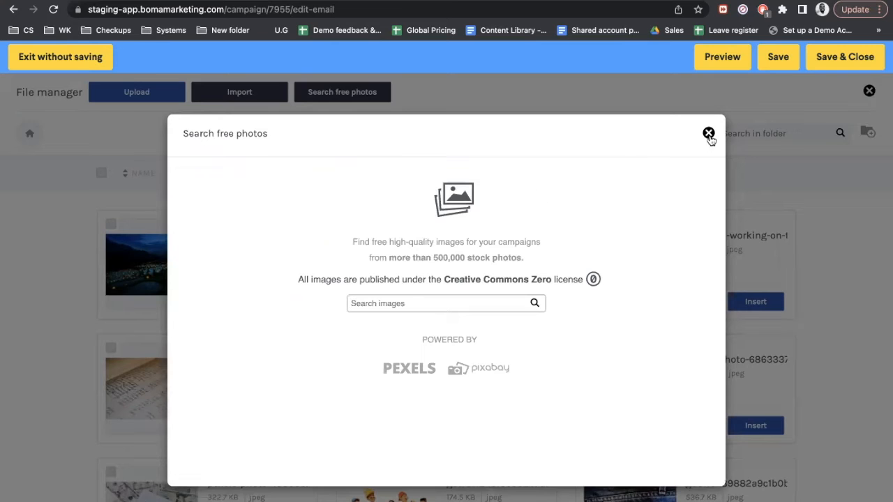
pyautogui.write('trad')
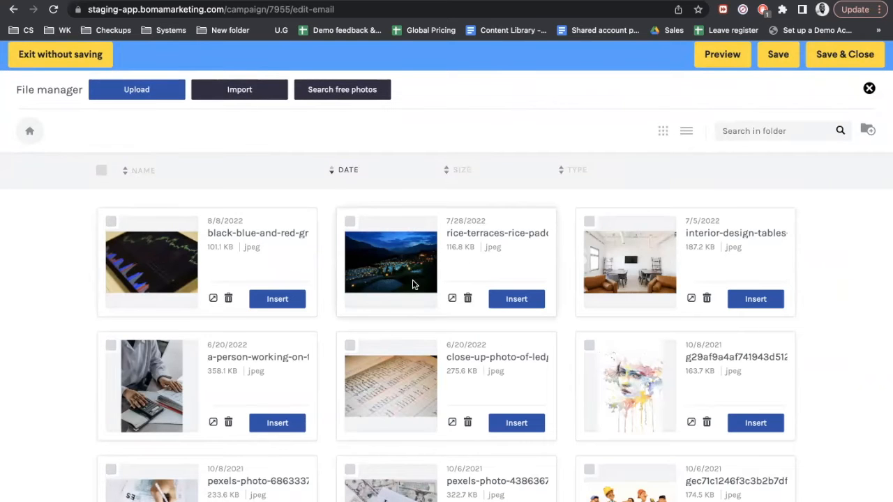
# Insert the black, blue and red graph photo as the header, then show the Rows list
pyautogui.click(277, 299)
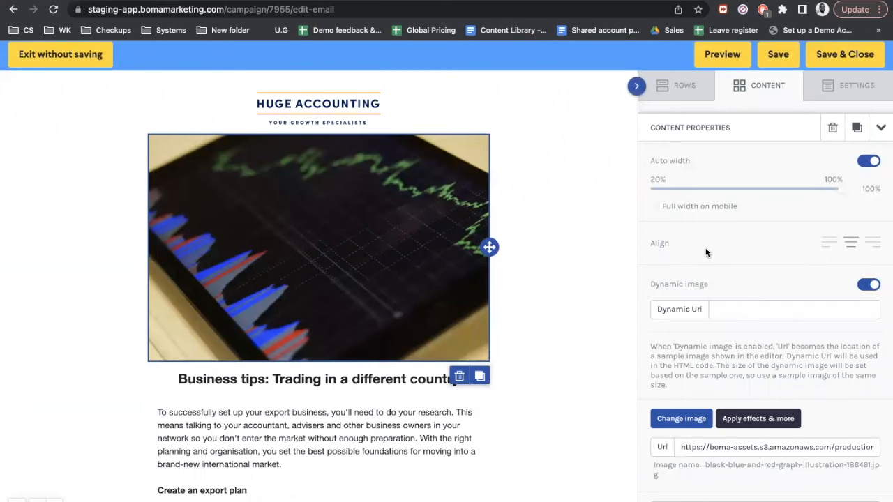
pyautogui.click(684, 87)
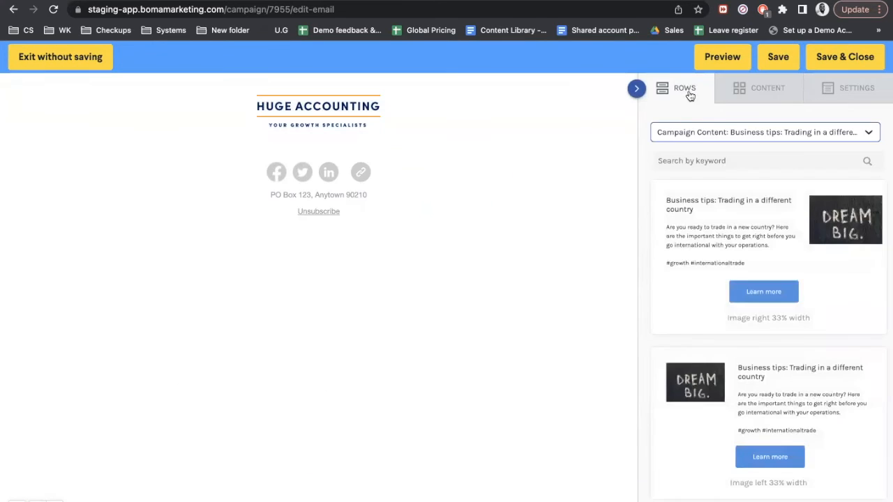
# Add an Empty row between the logo and footer and show the content blocks
pyautogui.click(764, 131)
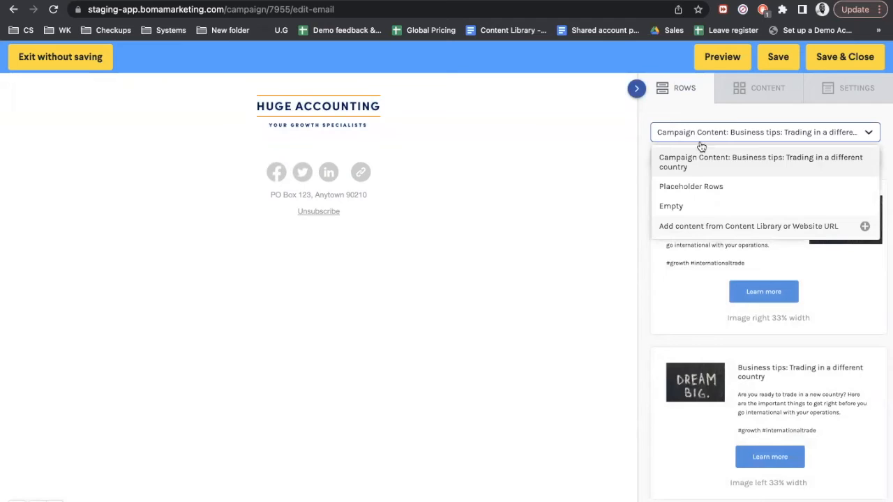
pyautogui.click(670, 206)
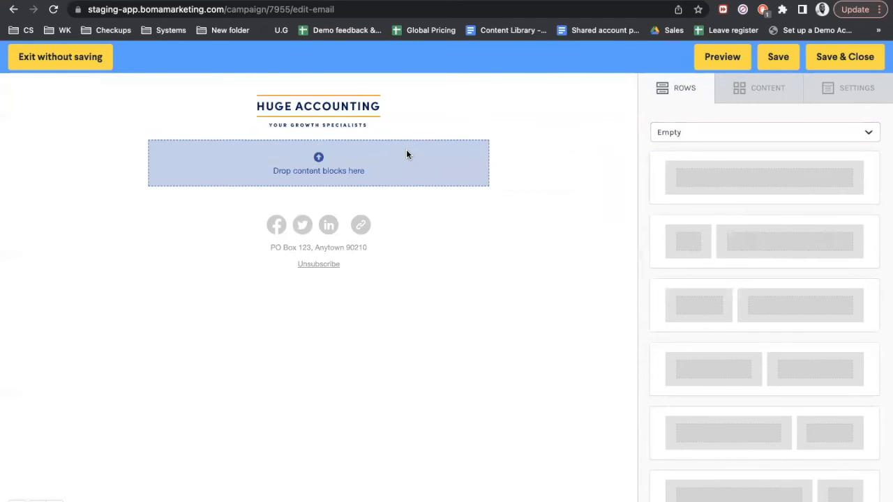
pyautogui.click(758, 88)
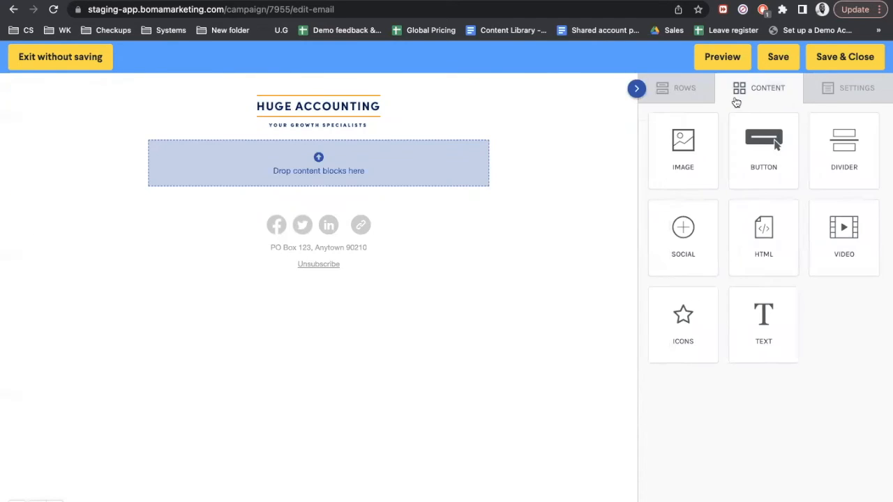
pyautogui.moveTo(683, 140)
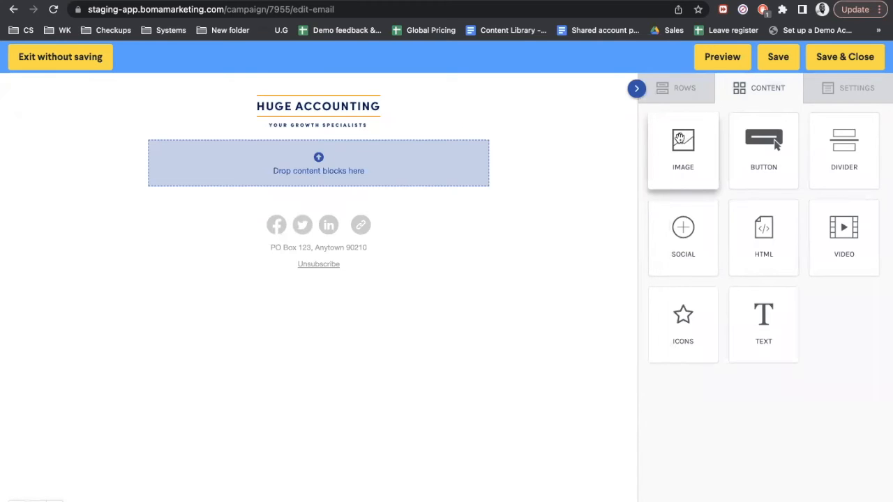
# Drag an Image block into the empty row and fill it with the graph photo
pyautogui.moveTo(683, 140); pyautogui.dragTo(318, 162)
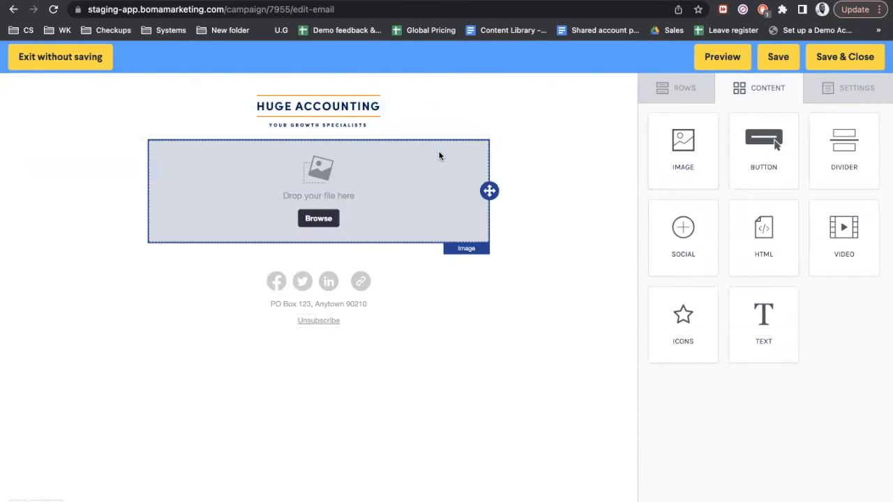
pyautogui.moveTo(318, 219)
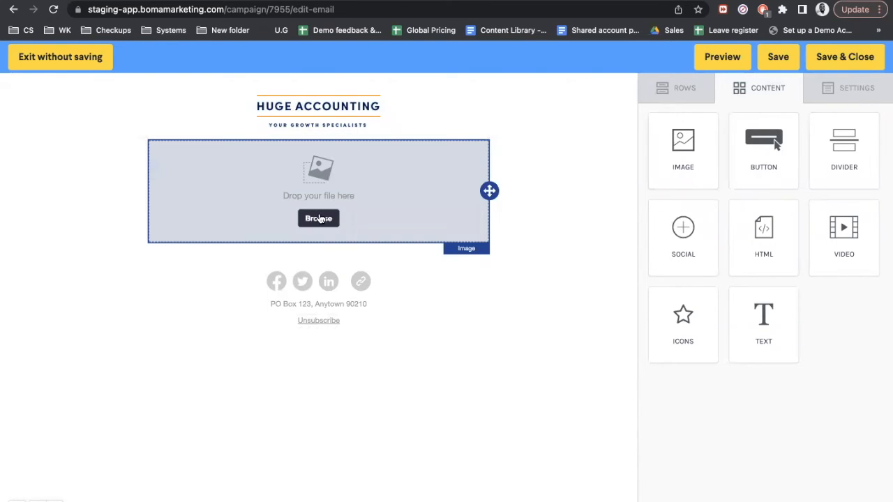
pyautogui.click(318, 218)
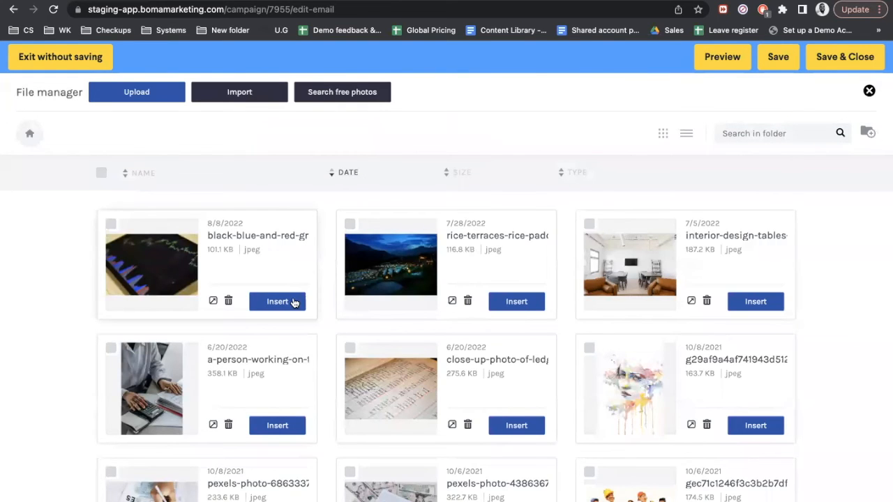
pyautogui.click(277, 302)
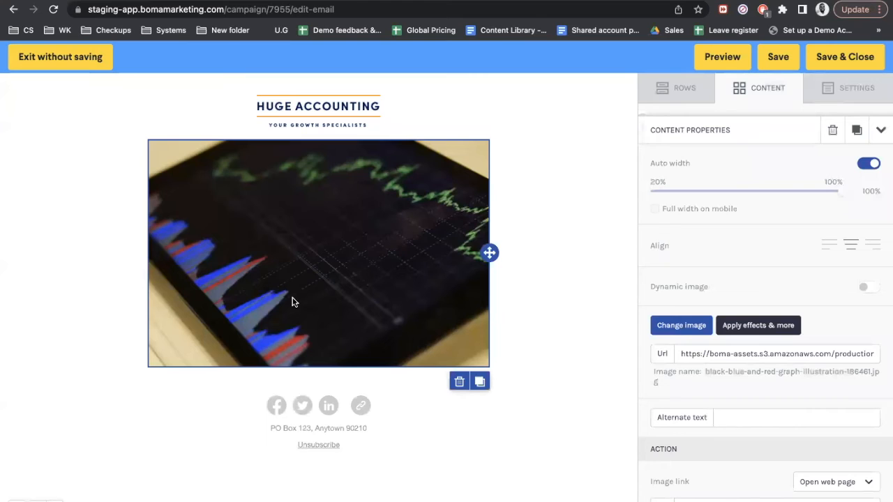